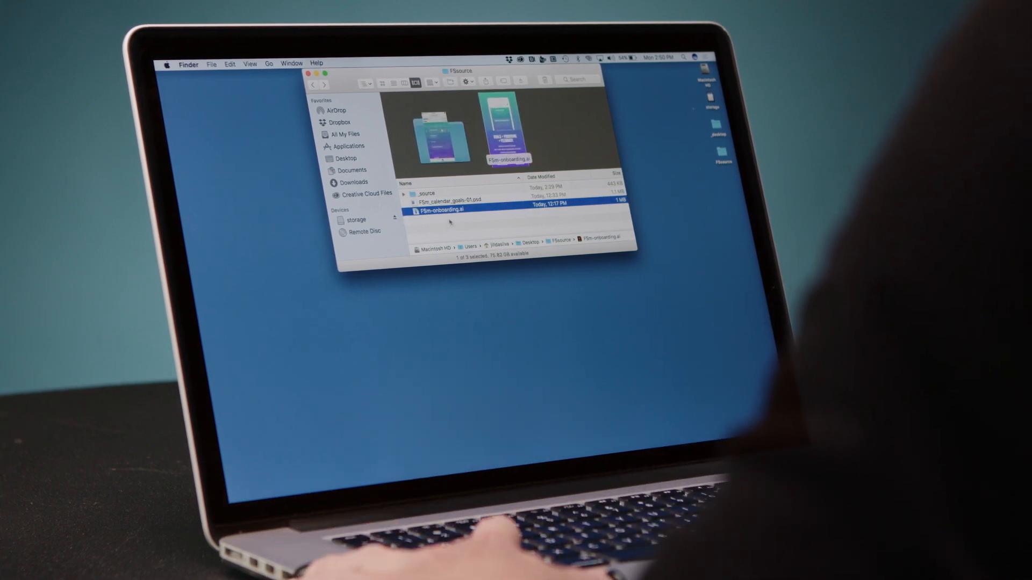
- Open FSm-onboarding.ai from Finder as an editable document in Adobe XD
right_click(442, 209)
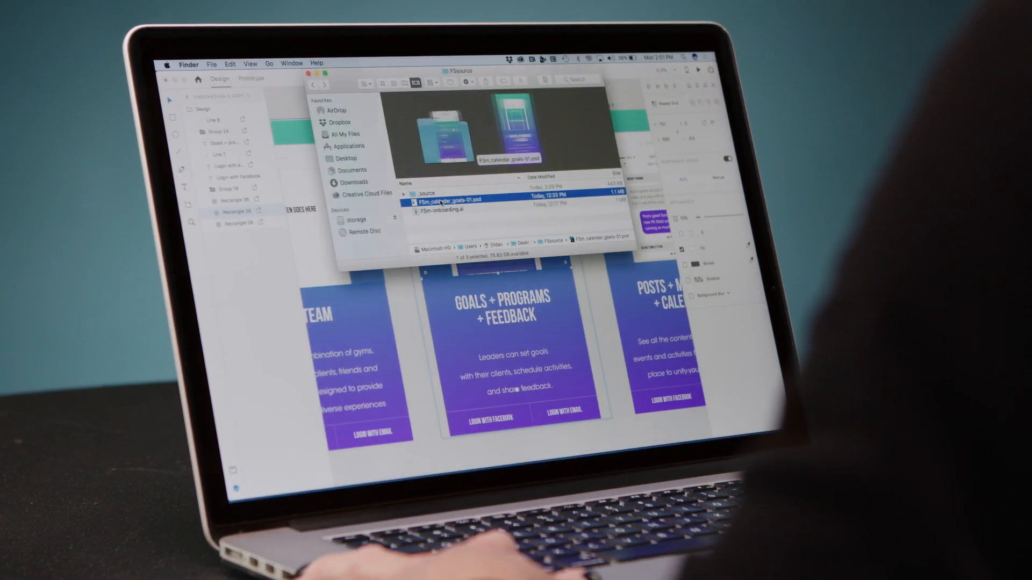
- Open FSm_calendar_goals-01.psd from Finder in Adobe XD as a 750 by 1334 artboard
right_click(450, 201)
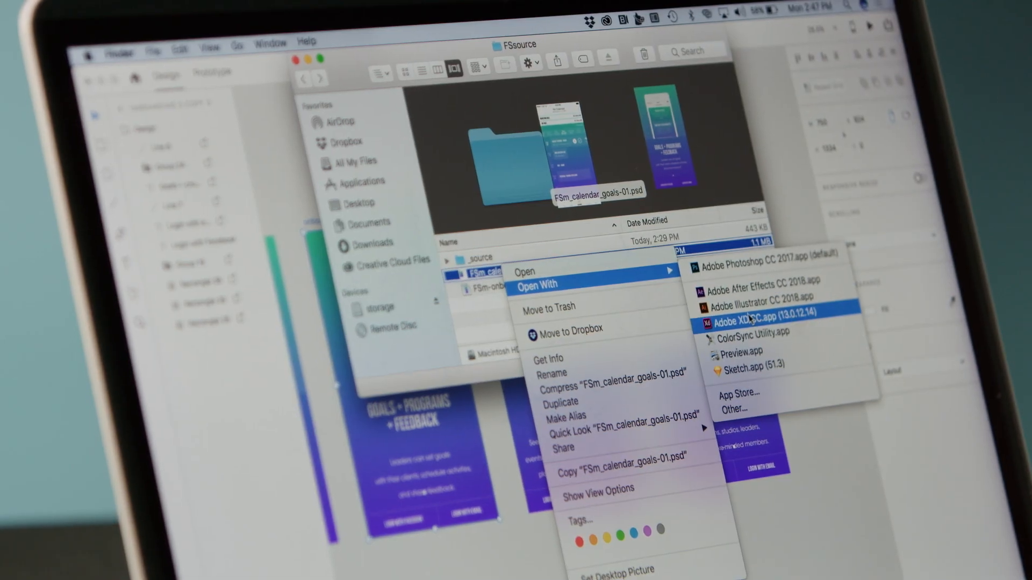
left_click(758, 323)
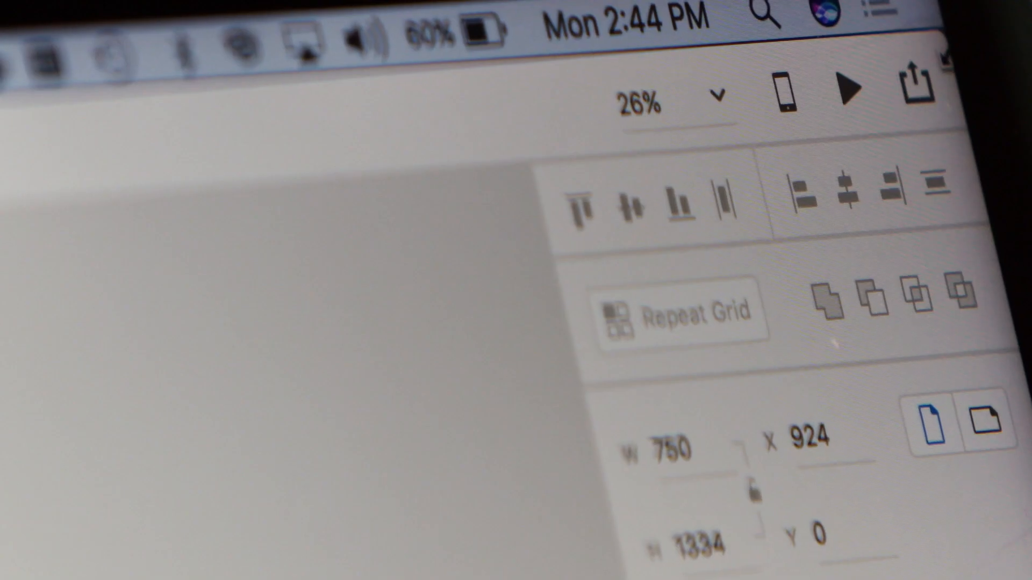
- Start publishing FSm-onboarding as public design specs exported for Web with assets
left_click(921, 86)
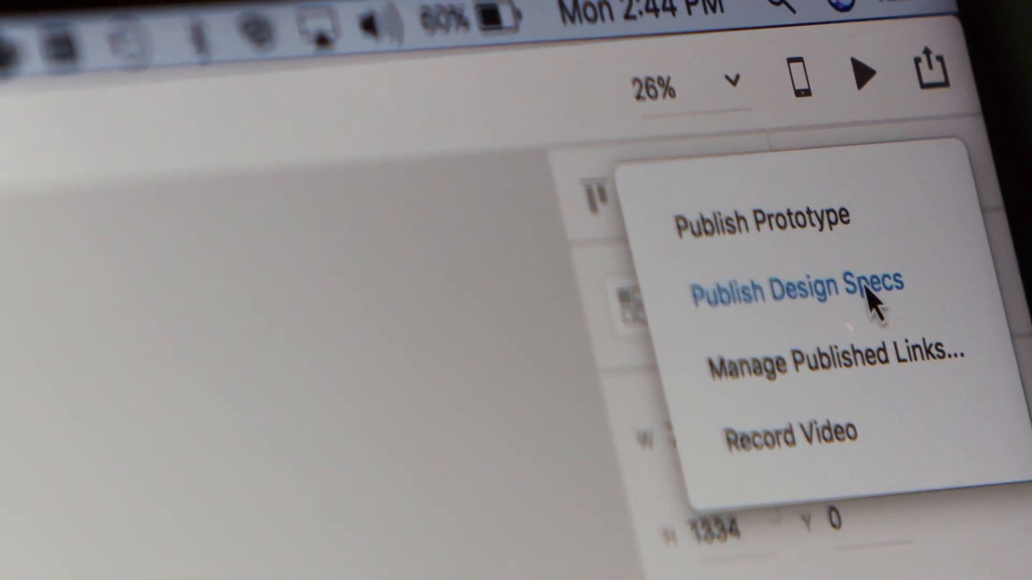
left_click(789, 282)
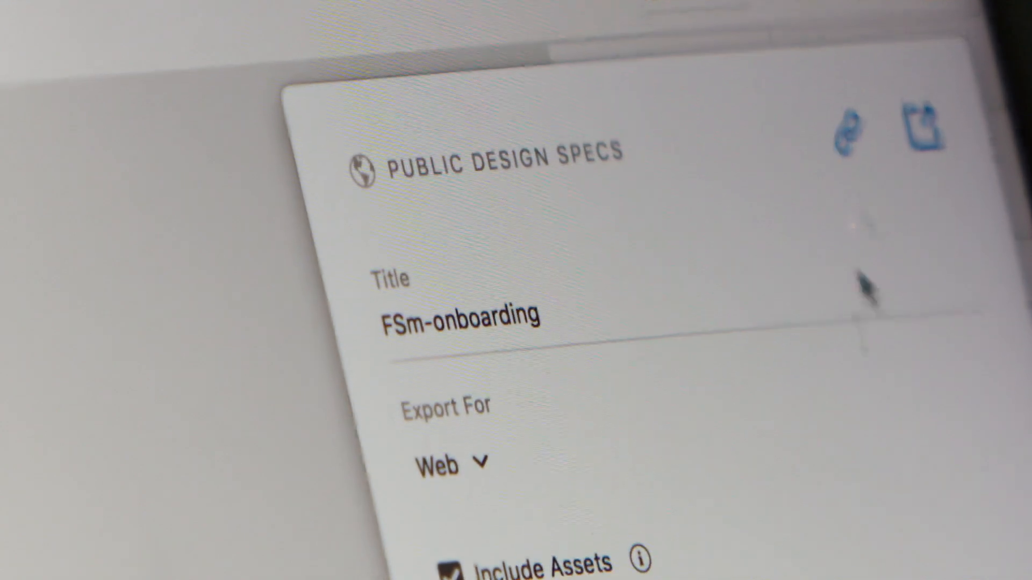